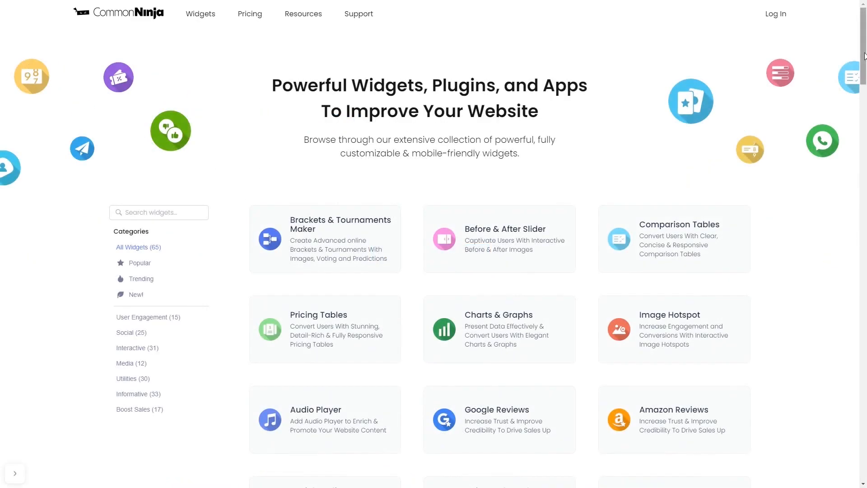
- Scroll the widgets catalog down to reach the Telegram Chat widget
{"action": "scroll", "scroll_direction": "down", "scroll_amount": 3}
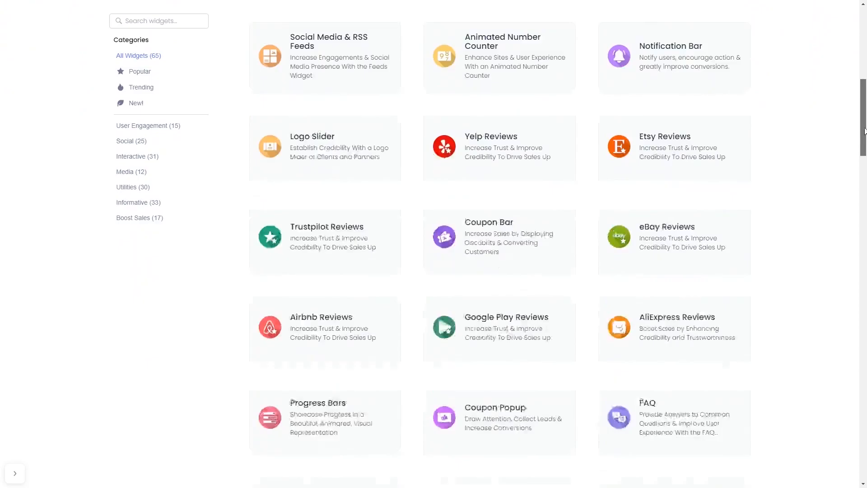
{"action": "scroll", "scroll_direction": "down", "scroll_amount": 3}
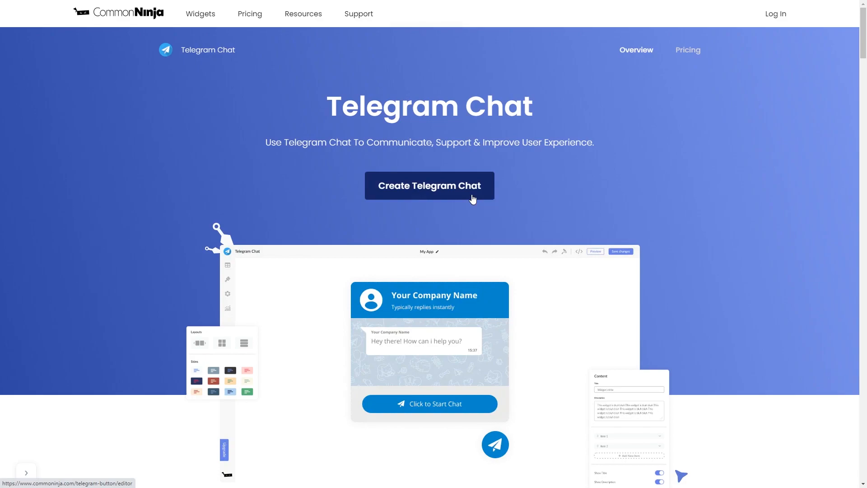
- Create a new Telegram Chat widget, landing in the Telegram Button editor
{"action": "left_click", "coordinate": [429, 185]}
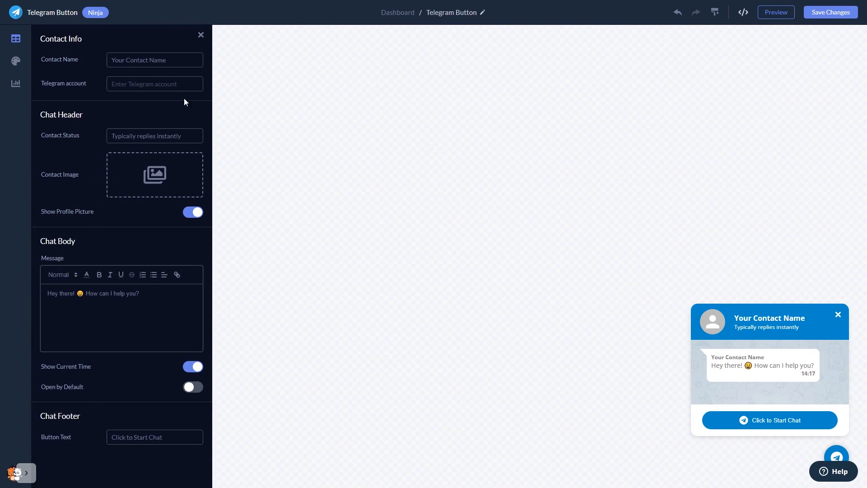
{"action": "mouse_move", "coordinate": [194, 119]}
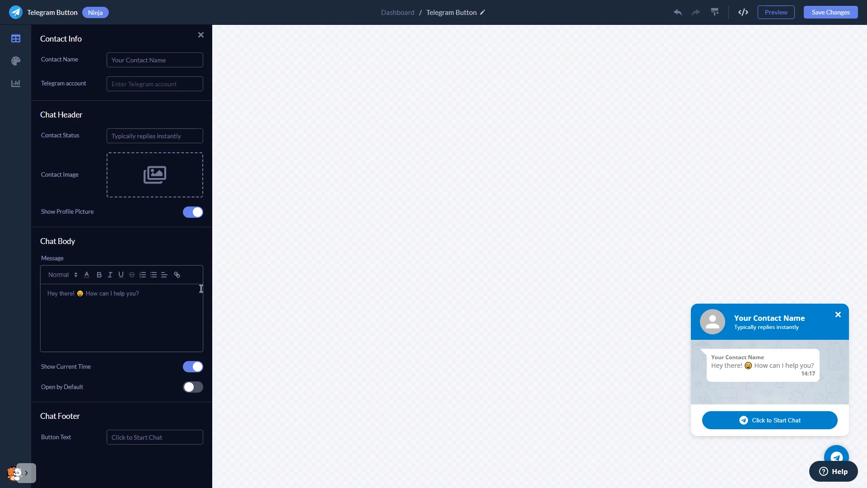
{"action": "mouse_move", "coordinate": [31, 83]}
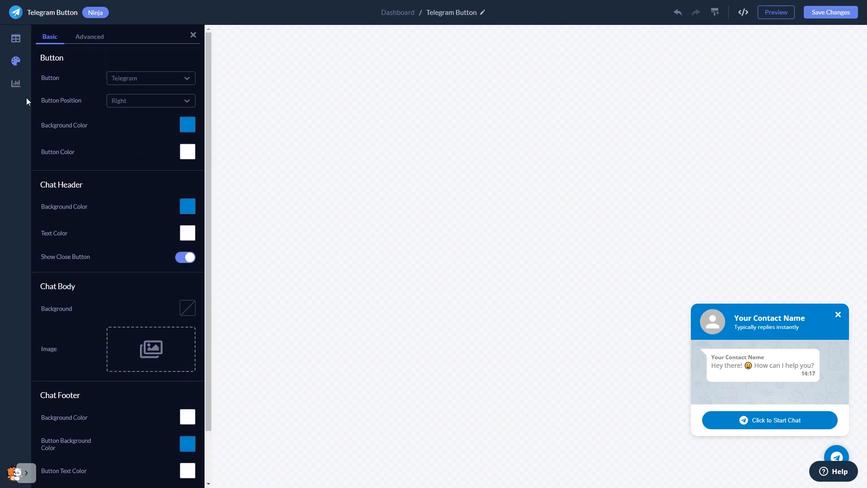
- Set the chat button background colour to pink in the colour picker
{"action": "left_click", "coordinate": [187, 124]}
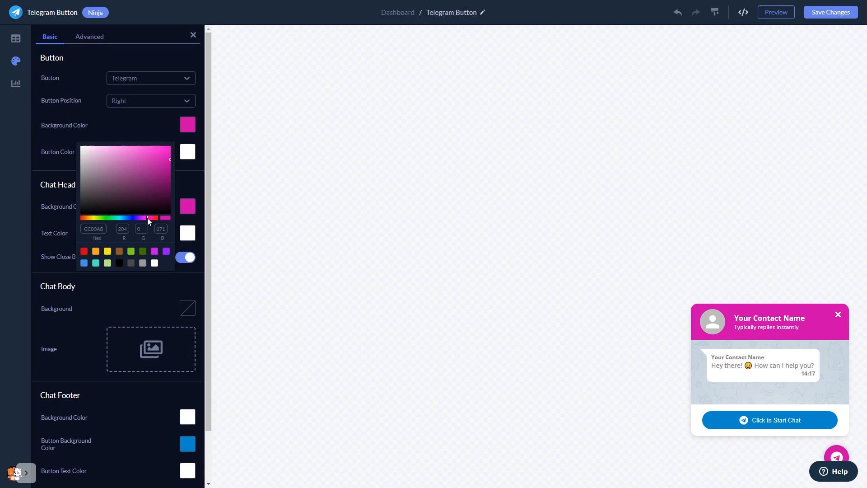
{"action": "left_click", "coordinate": [297, 305]}
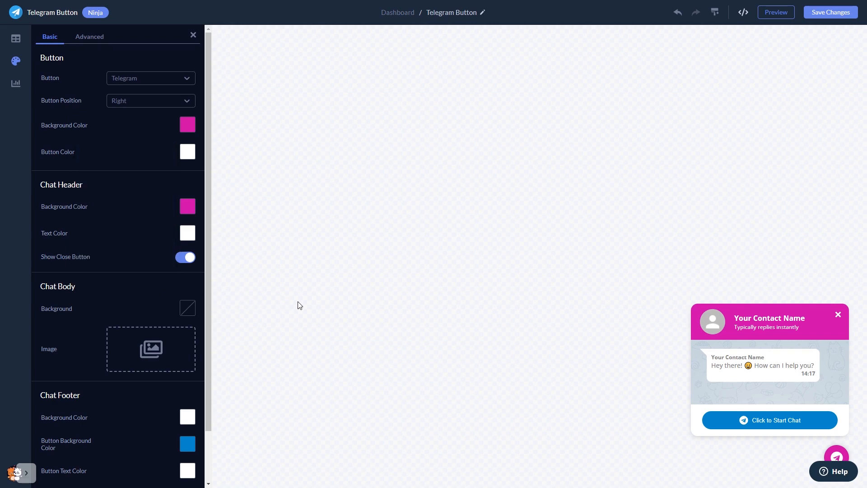
{"action": "mouse_move", "coordinate": [815, 26]}
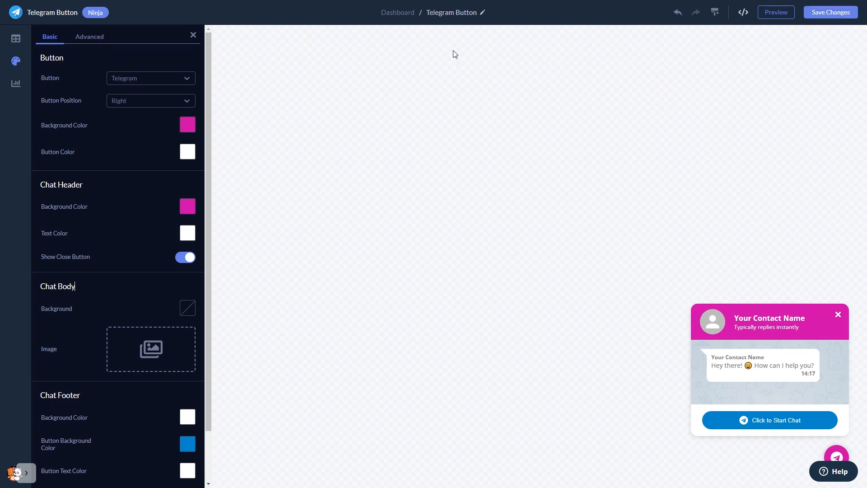
{"action": "mouse_move", "coordinate": [397, 11]}
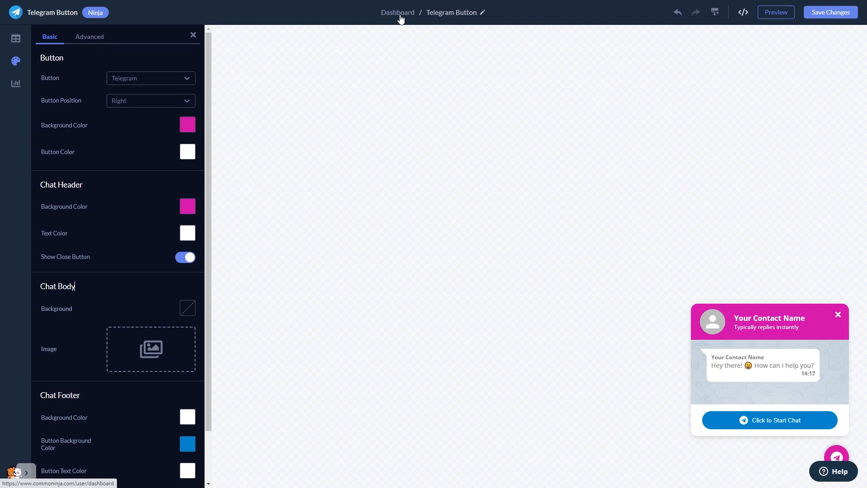
- From the widgets dashboard, use Add to site to copy the widget's installation code
{"action": "left_click", "coordinate": [397, 12]}
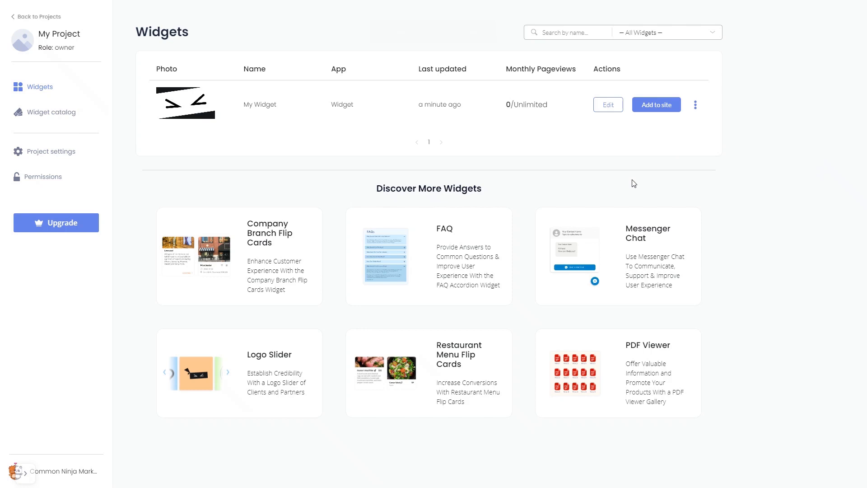
{"action": "mouse_move", "coordinate": [645, 166]}
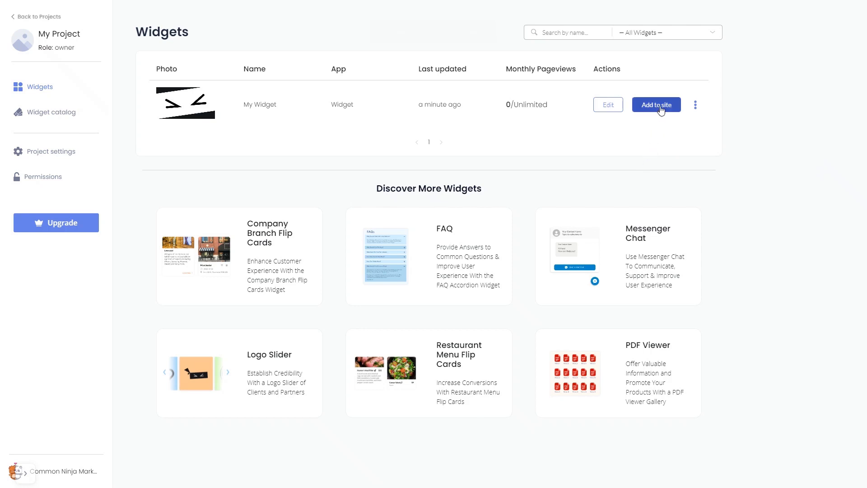
{"action": "left_click", "coordinate": [656, 105]}
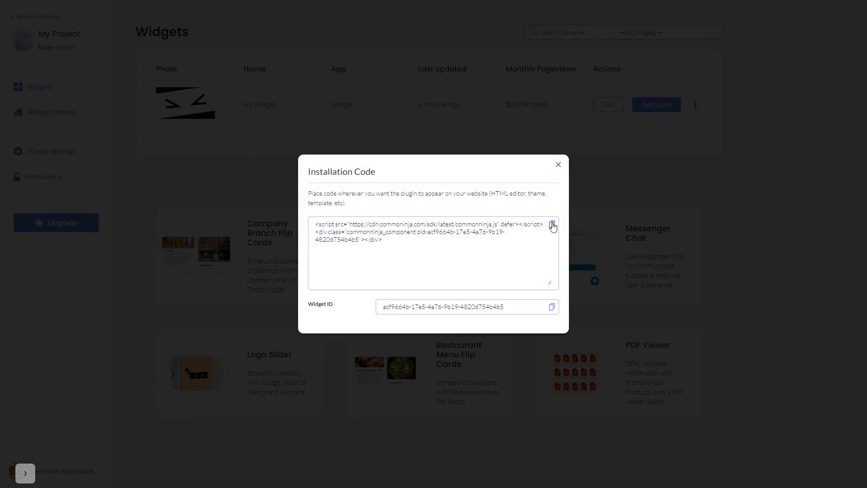
{"action": "left_click", "coordinate": [551, 226]}
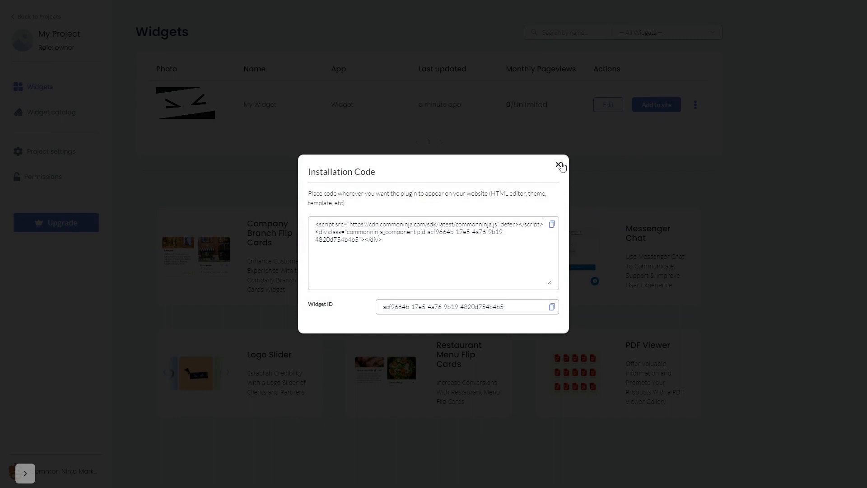
{"action": "left_click", "coordinate": [561, 166]}
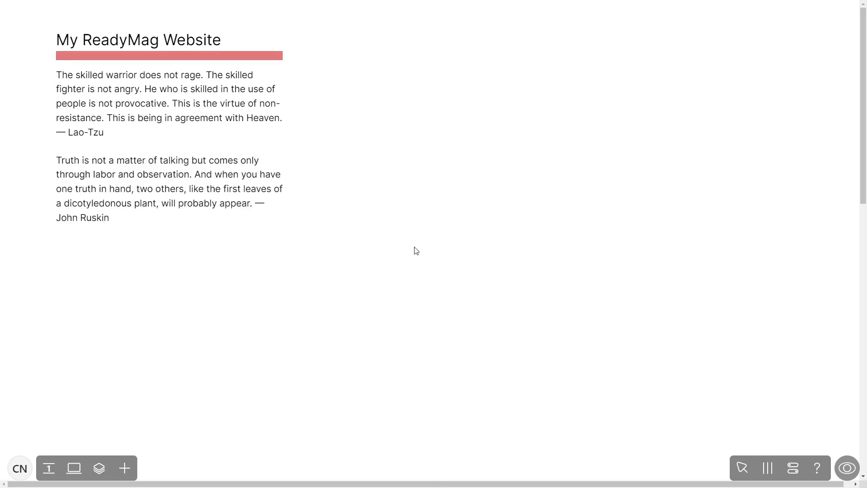
{"action": "mouse_move", "coordinate": [124, 468]}
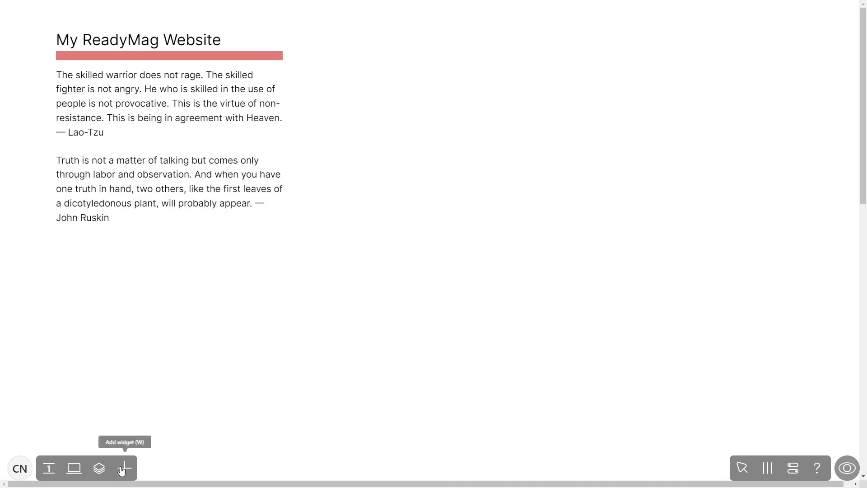
- Add a Code widget and paste the commonninja.js script and widget markup into it
{"action": "left_click", "coordinate": [124, 468]}
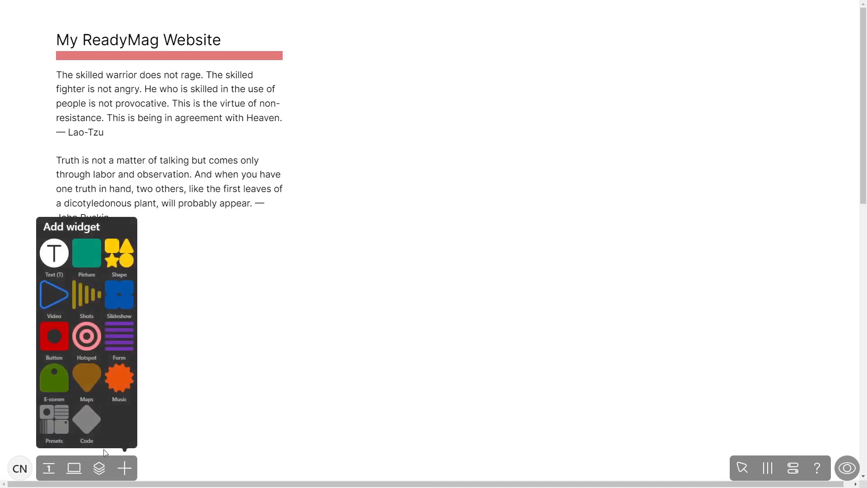
{"action": "left_click", "coordinate": [87, 419]}
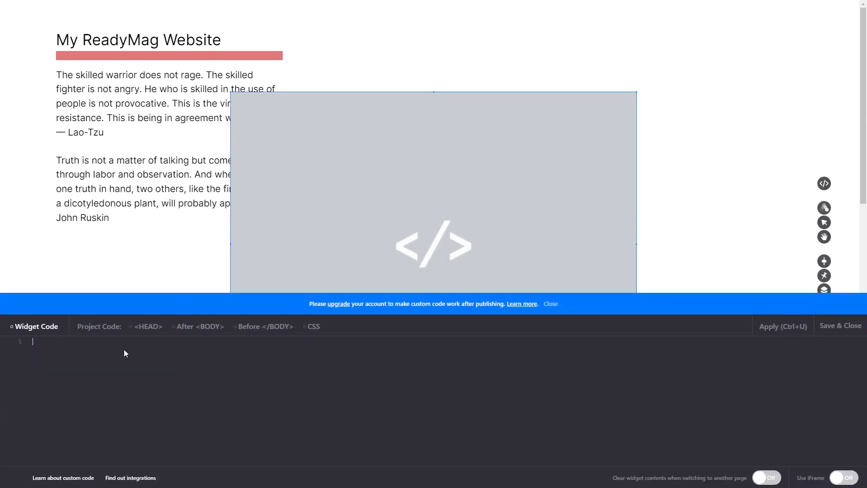
{"action": "type", "text": "<script src=\"https://cdn.commoninja.com/sdk/latest/commonninja.js\" defer></script> <div class=\"commonninja_component pid-d64284d6-e5b5-4f4a-9b03-40a45b082fd4\"></div>"}
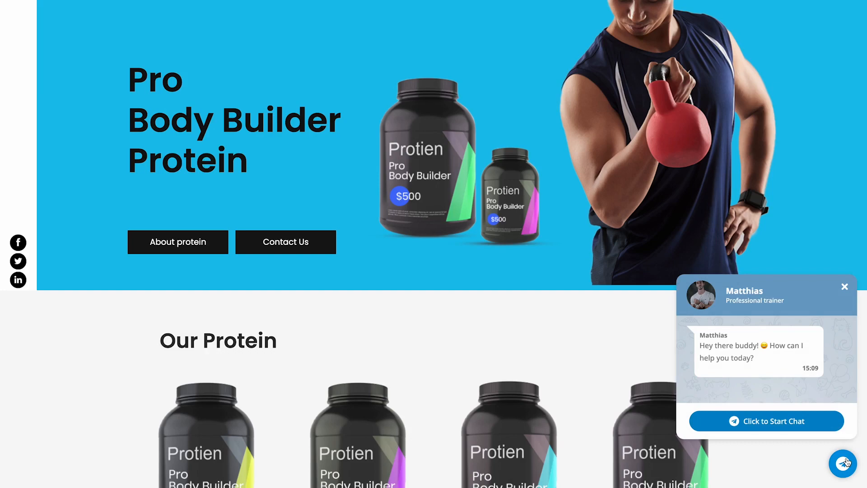
{"action": "mouse_move", "coordinate": [826, 421]}
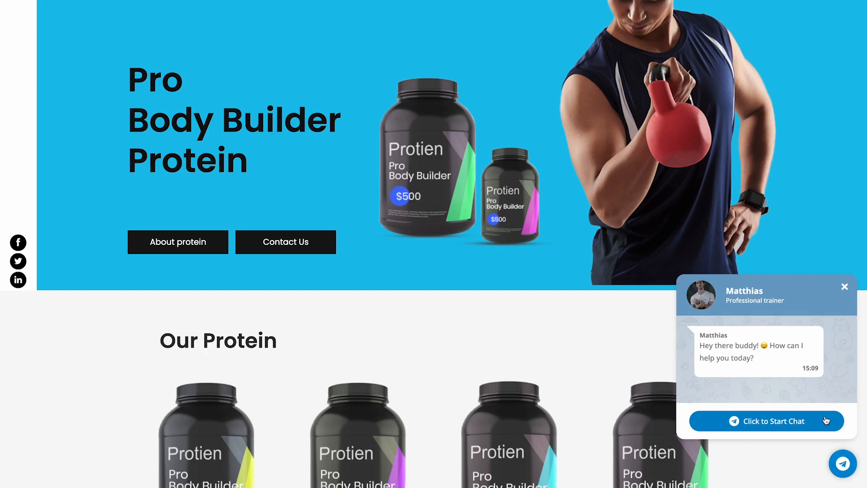